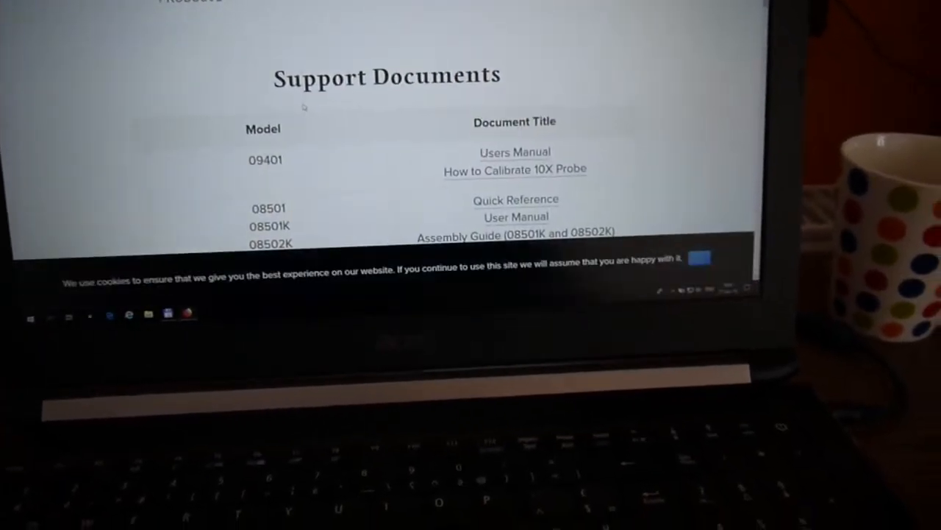
Step: Scroll the JYE Tech Drivers and Tools page down to the CP210X virtual COM port driver
scroll("down", 3)
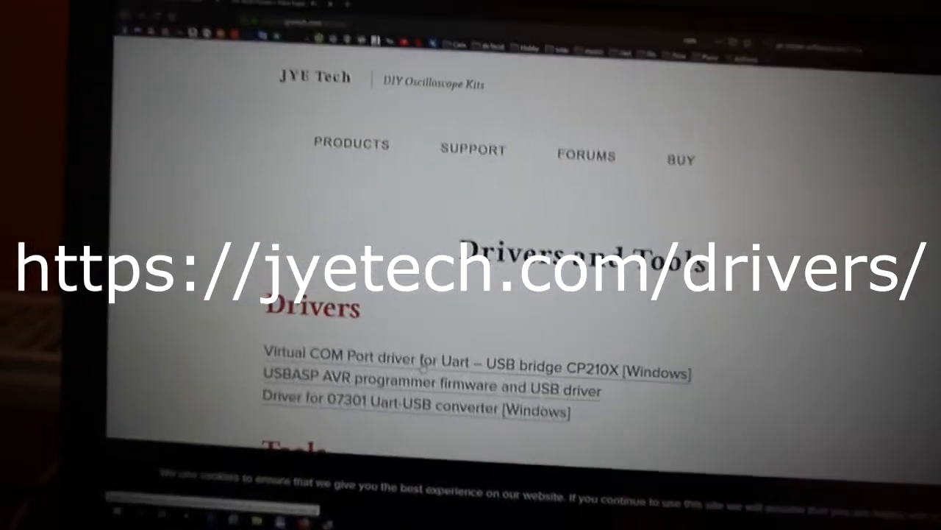
scroll("down", 3)
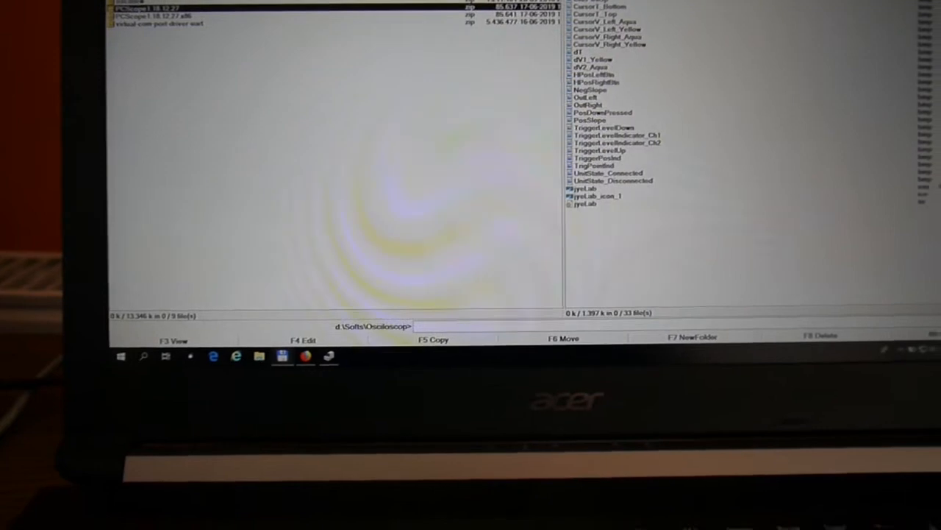
Step: Open the PCScope1.18.12.27.zip archive in d:\Softs\Osciloscop
left_click(433, 339)
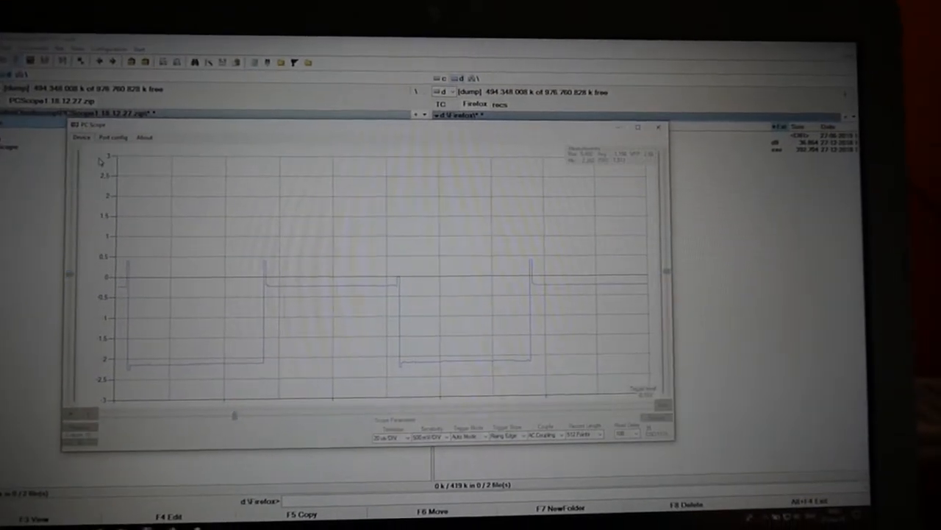
Step: Attempt a Device connection, dismiss the error, and set the port to COM5 at 115200 baud
left_click(78, 135)
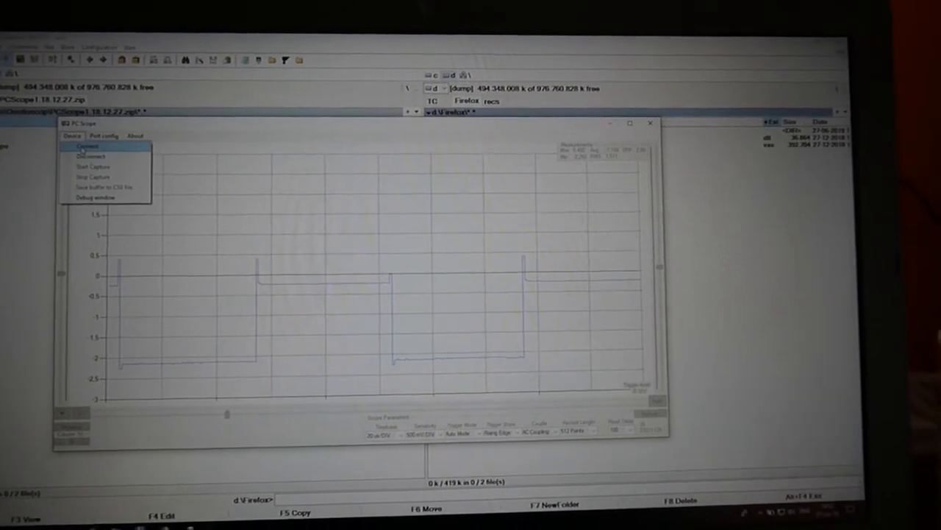
left_click(88, 146)
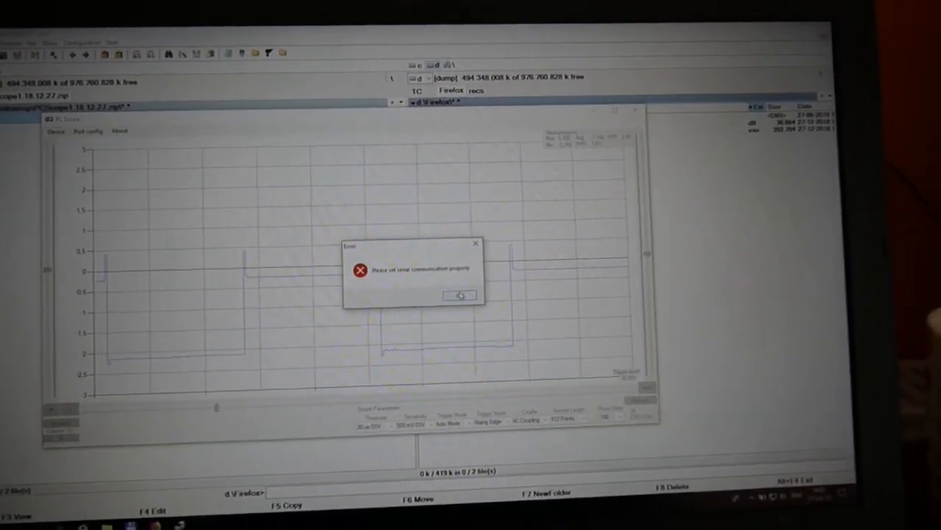
left_click(460, 295)
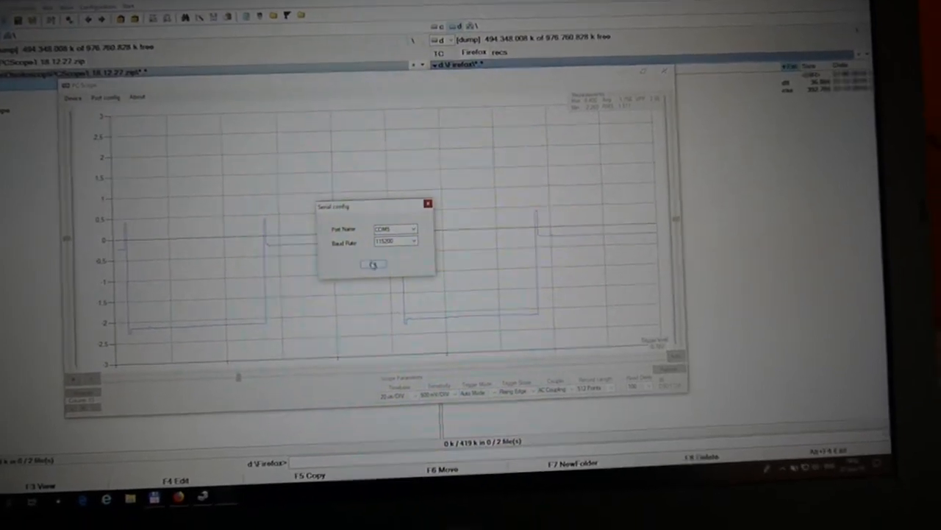
left_click(374, 263)
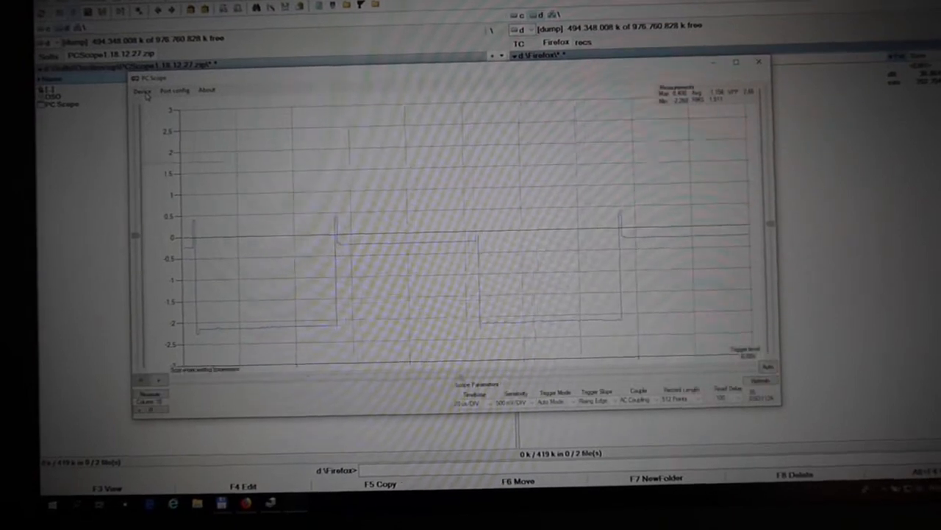
left_click(141, 79)
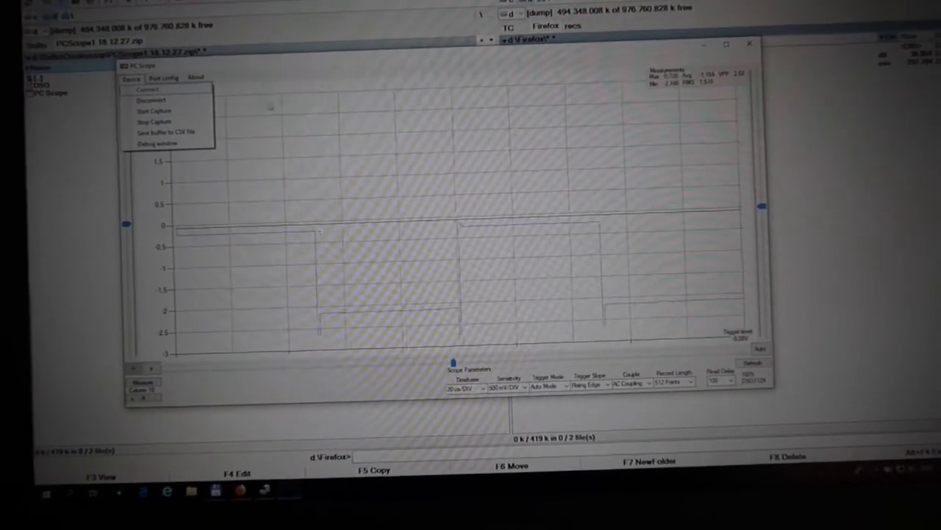